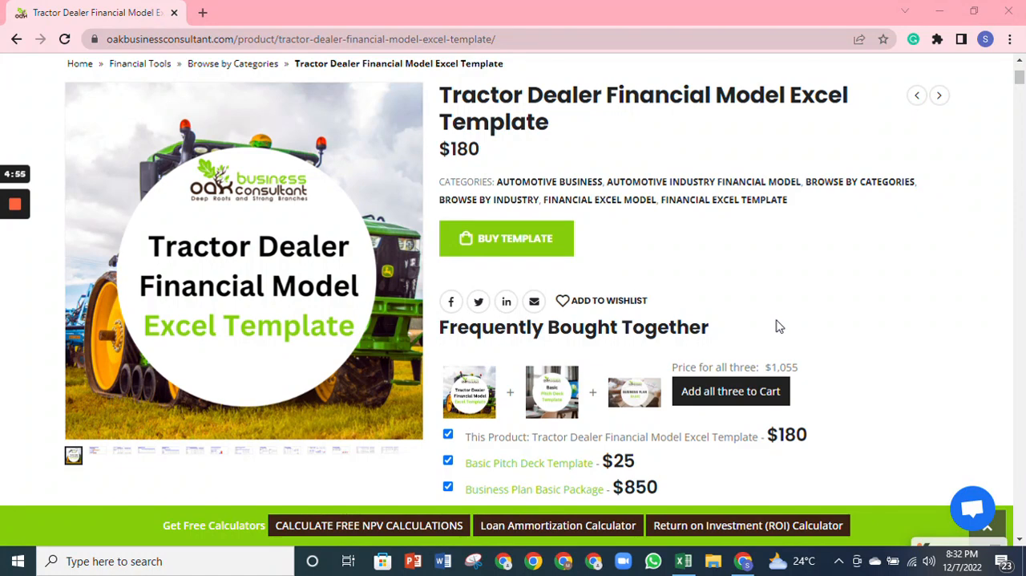
mouse_move(683, 562)
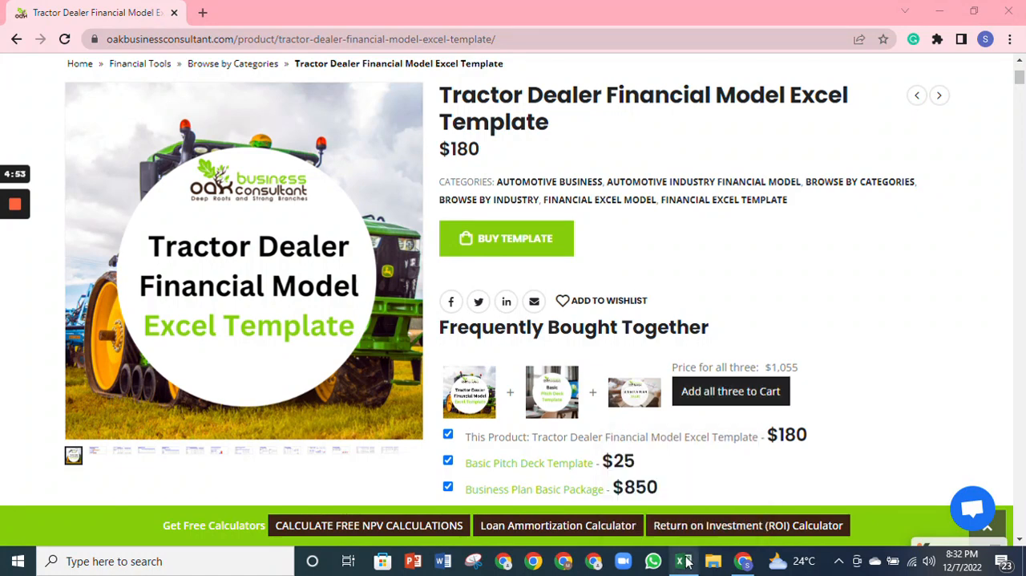
Bring up the tractor dealer workbook and view the Revenue Analysis and Start Up Summary sheets
left_click(683, 561)
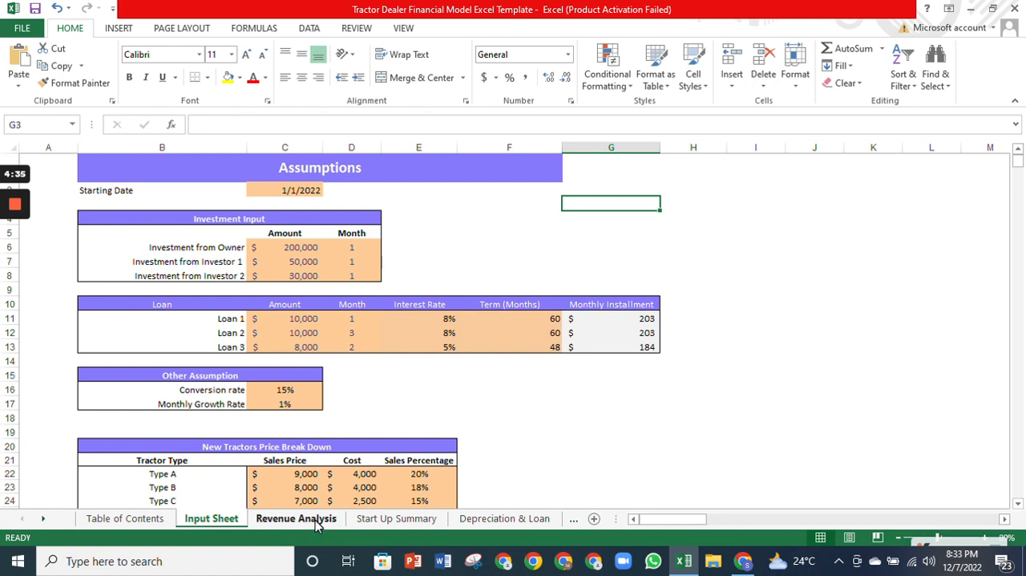
left_click(295, 517)
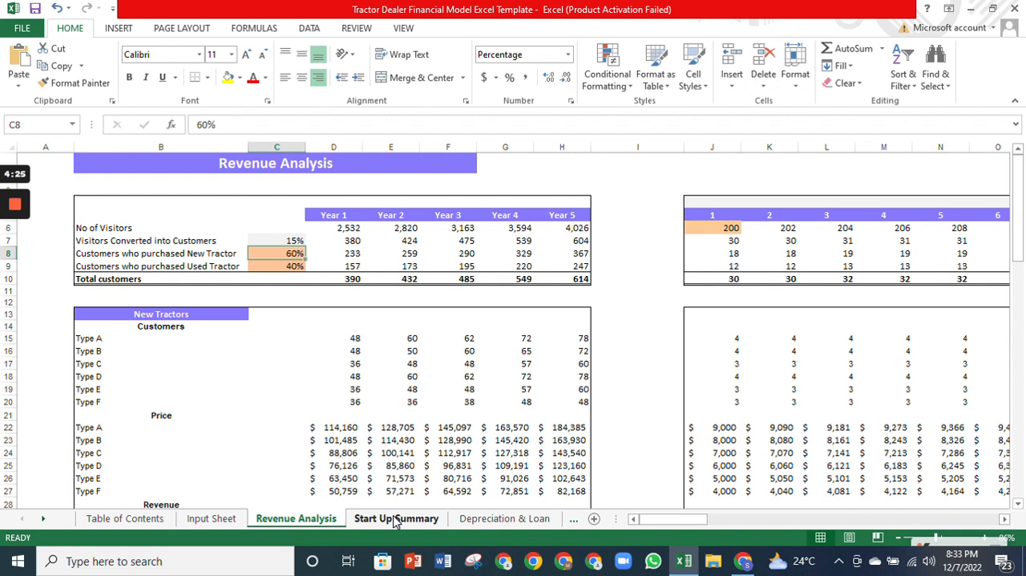
left_click(396, 518)
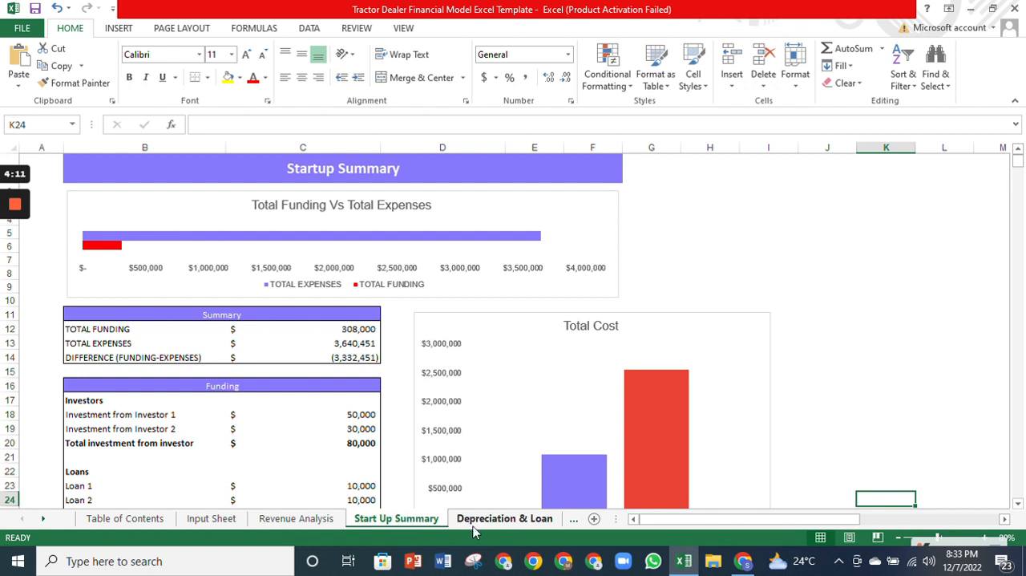
View the Depreciation & Loan sheet down to its loan amortization table
left_click(503, 518)
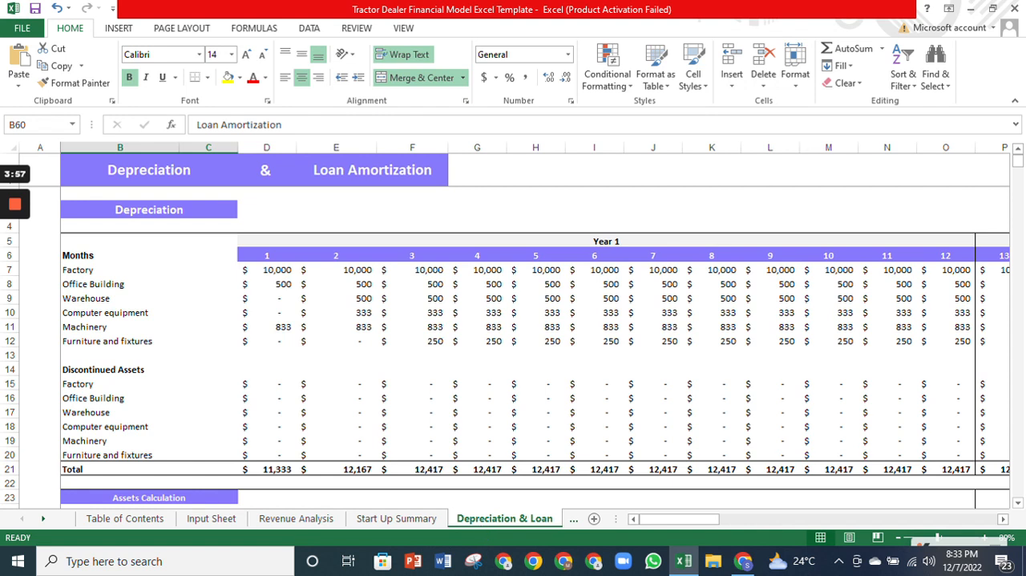
scroll("down", 3)
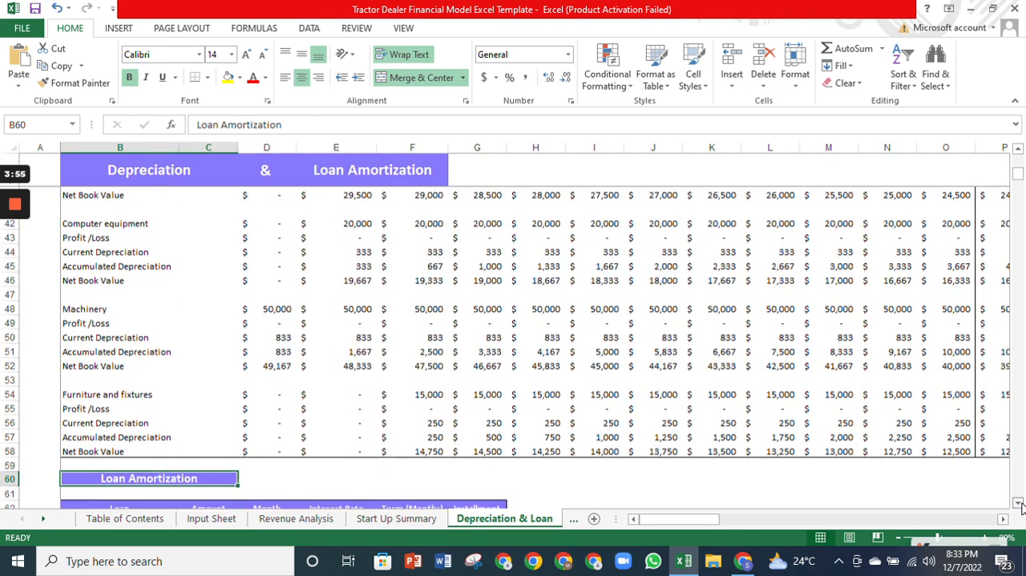
scroll("down", 3)
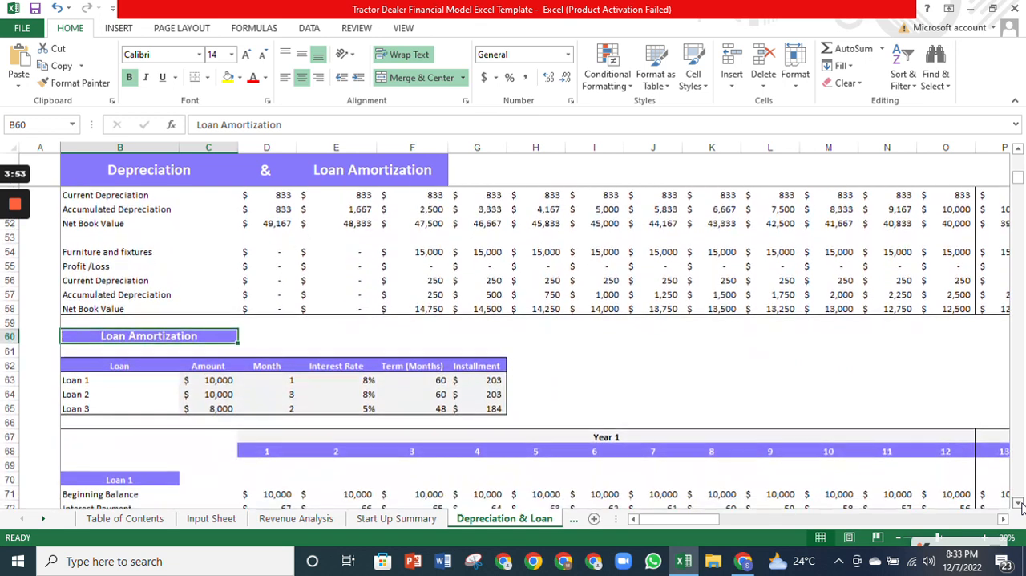
scroll("down", 3)
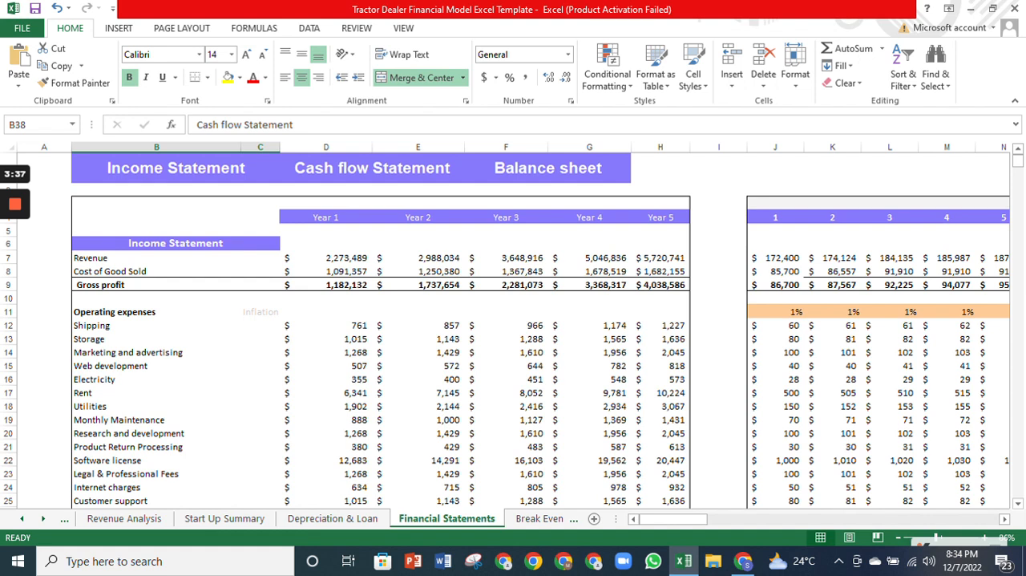
Scroll the Financial Statements sheet past the cash flow statement to the balance sheet
scroll("down", 3)
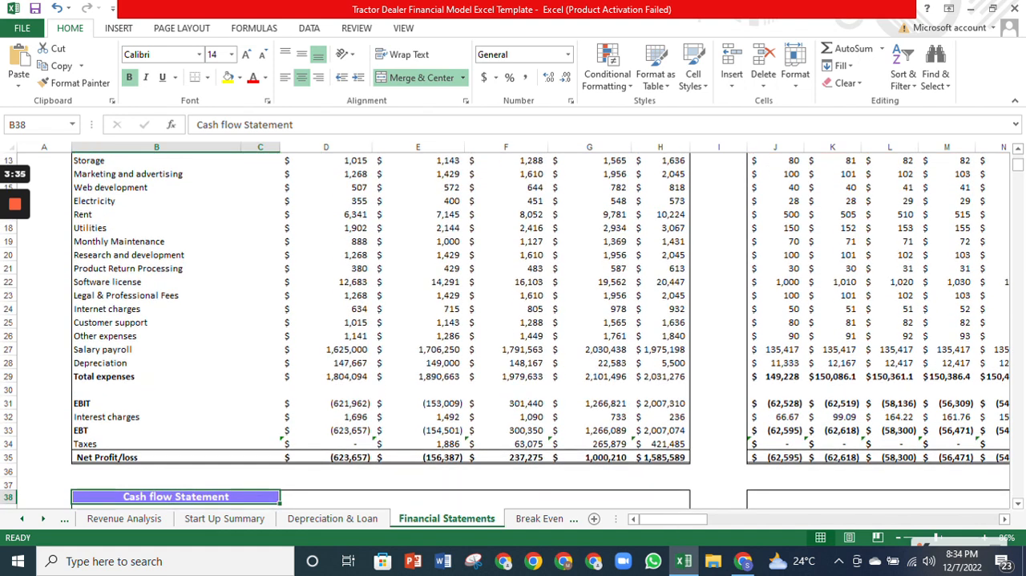
scroll("down", 3)
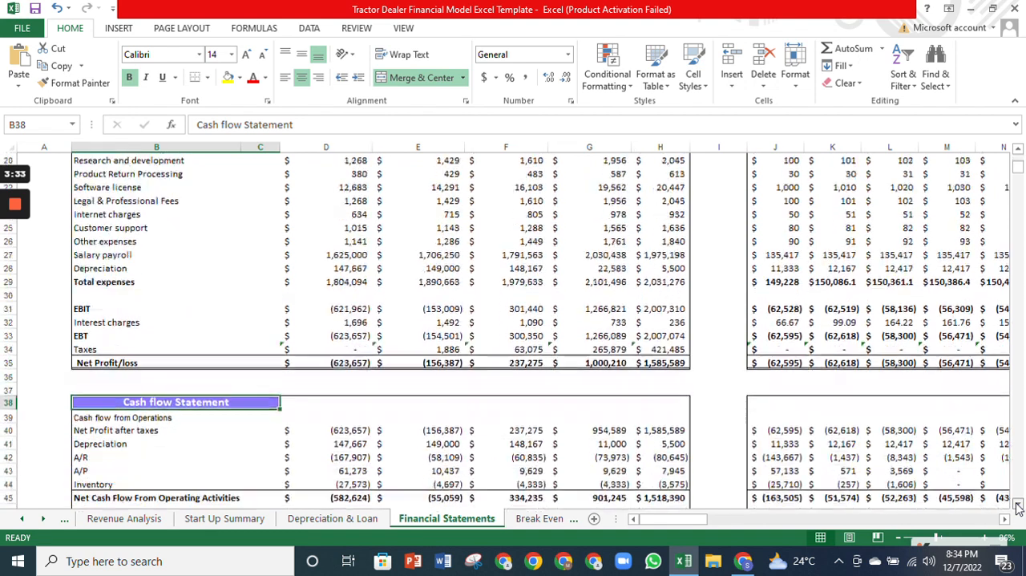
scroll("down", 3)
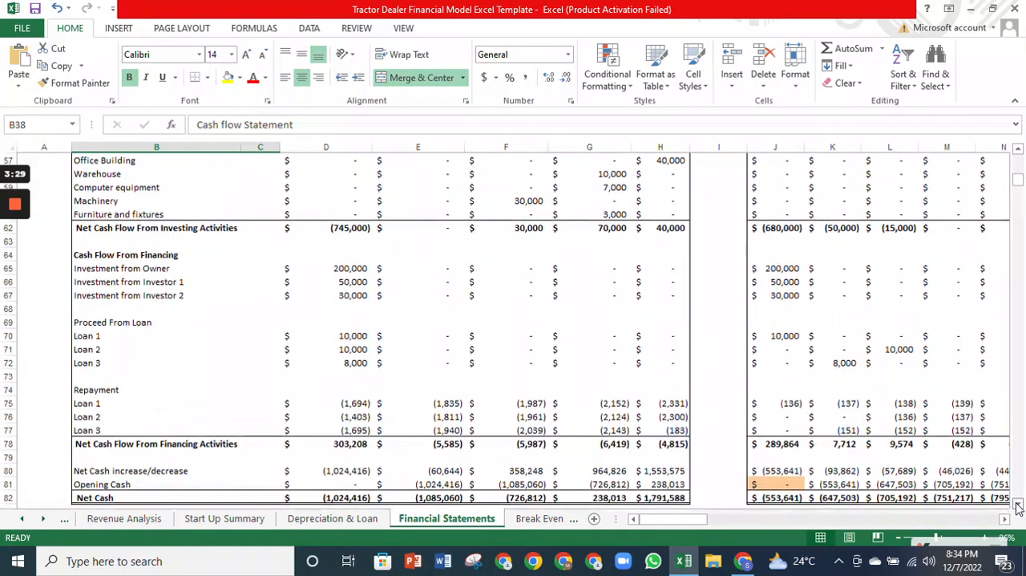
scroll("down", 3)
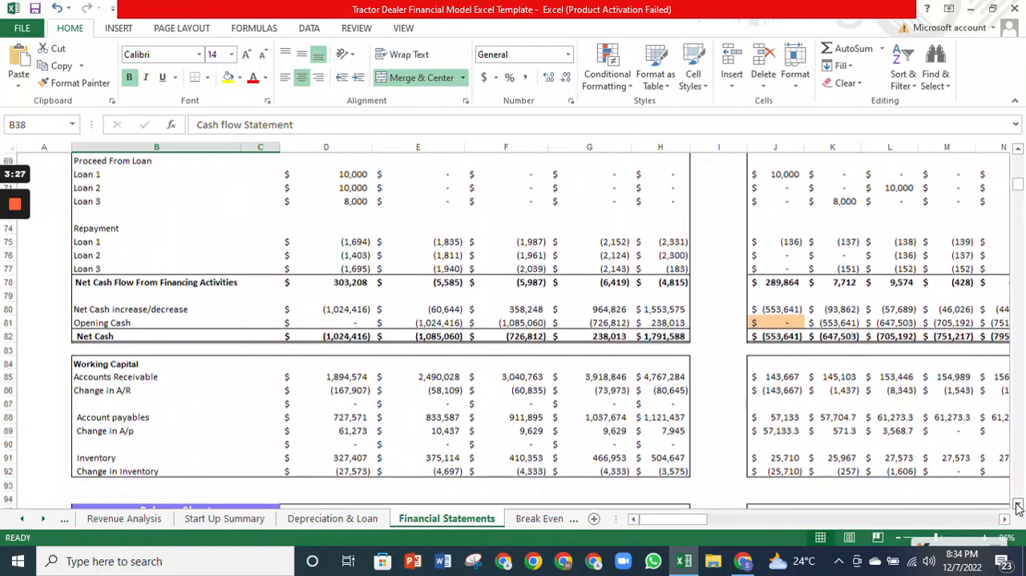
scroll("down", 3)
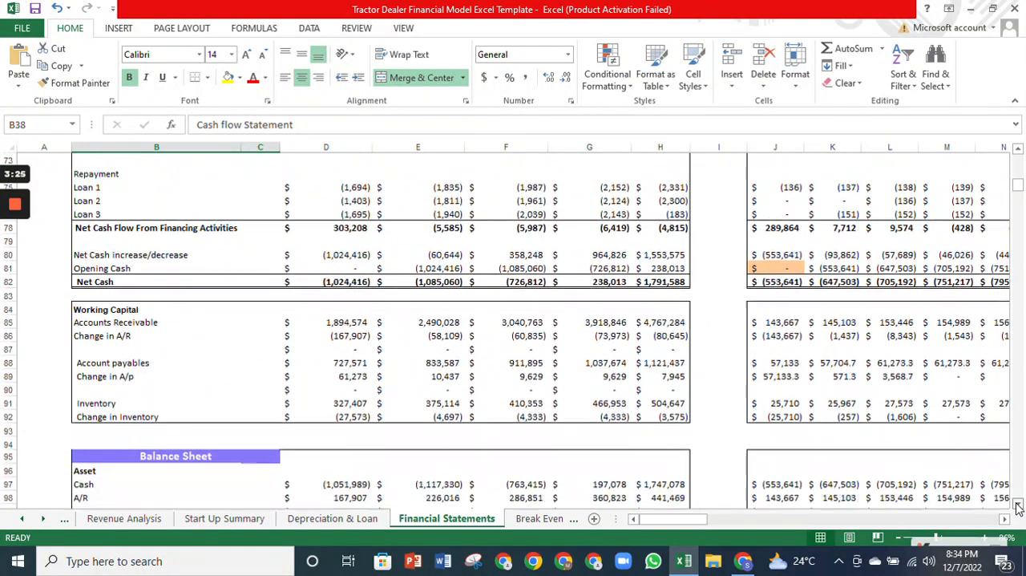
scroll("down", 3)
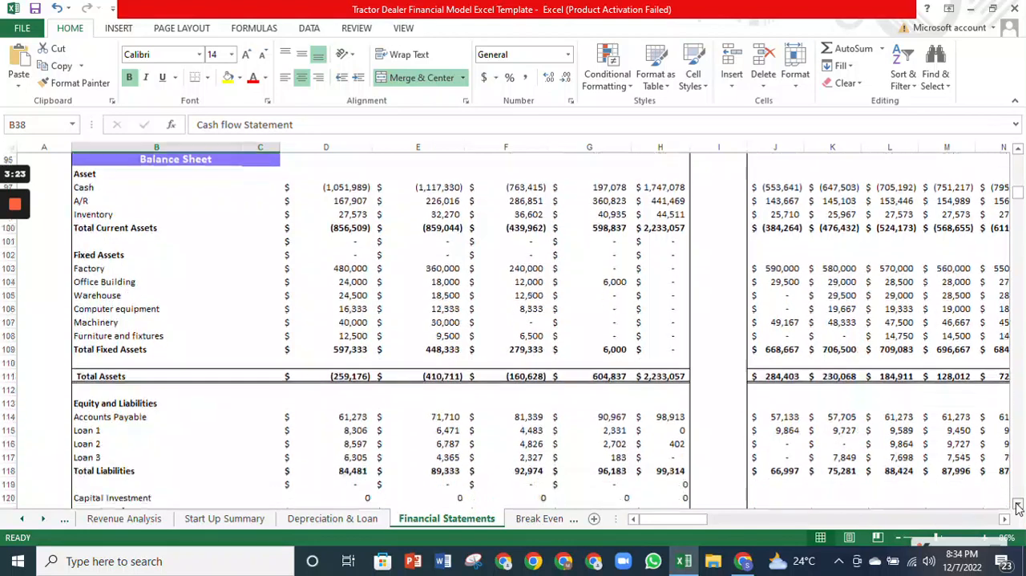
scroll("down", 3)
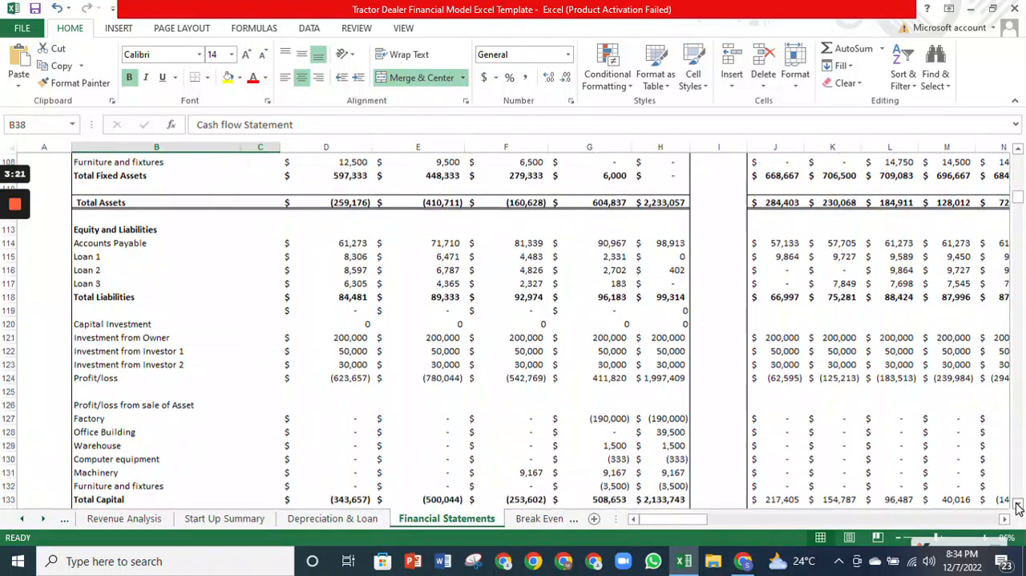
scroll("down", 3)
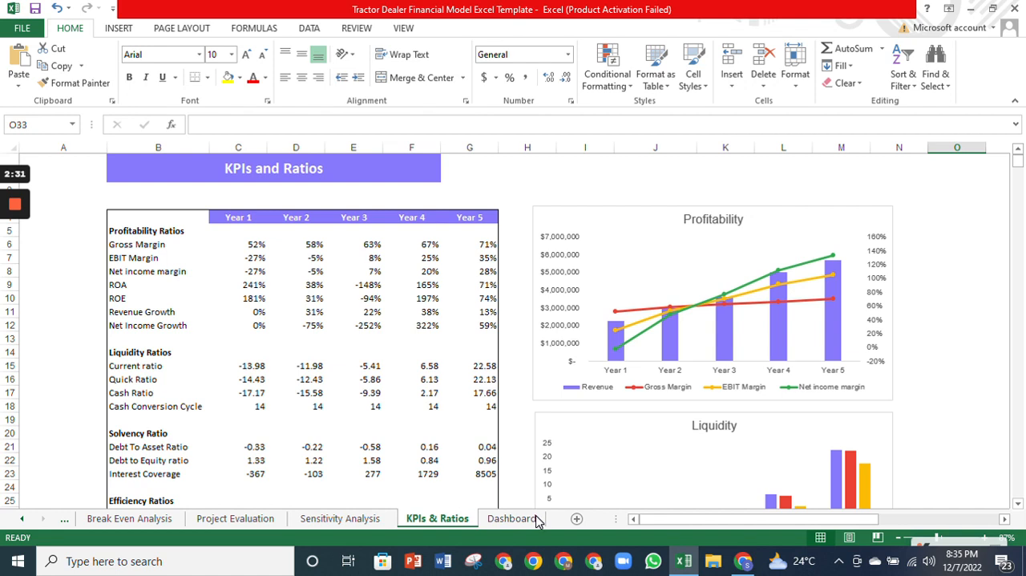
View the Dashboard sheet with its headline metrics and expense, revenue and cash flow charts
left_click(510, 518)
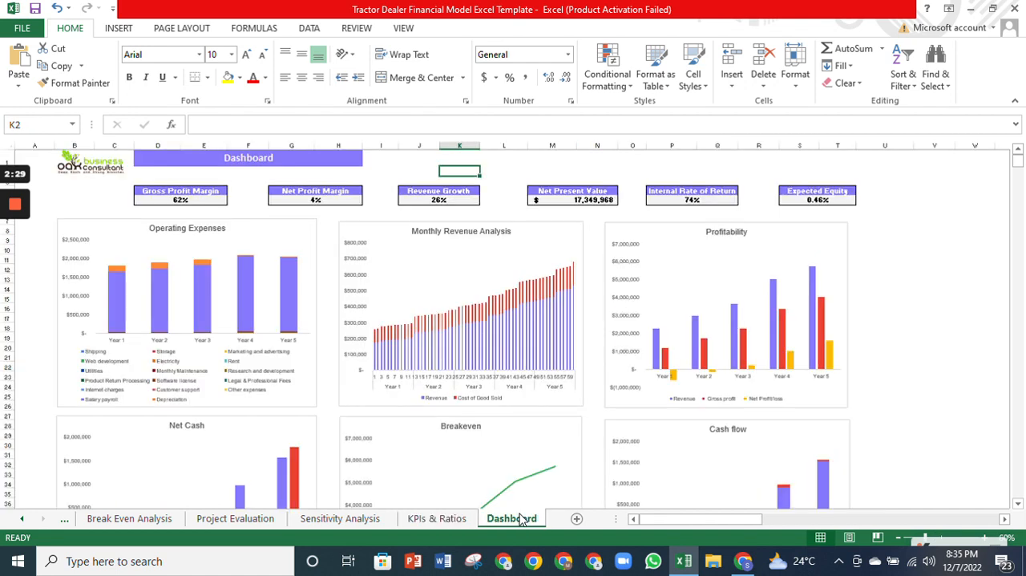